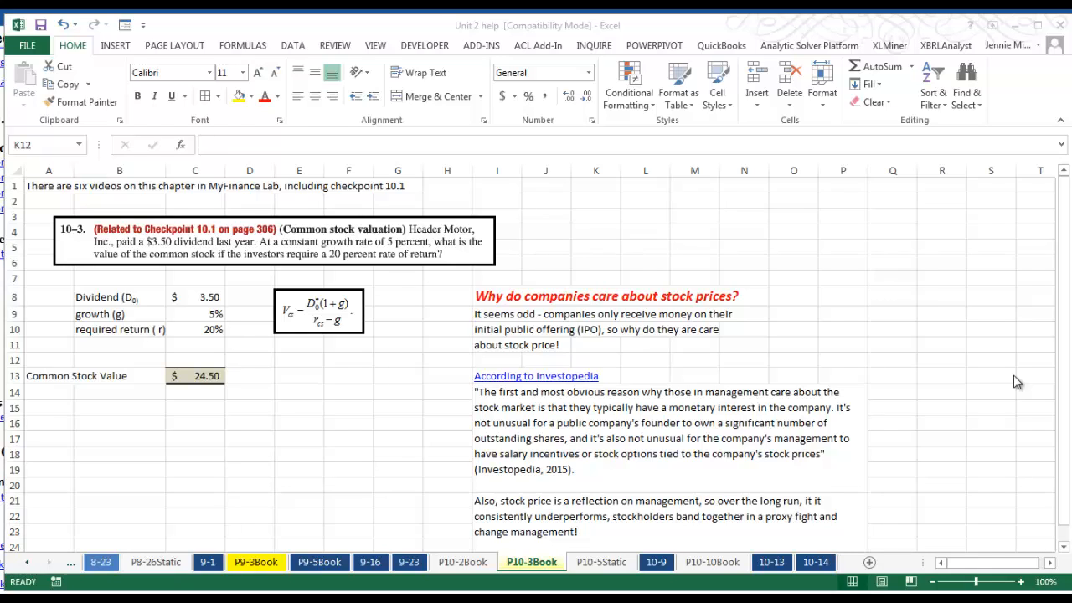
pyautogui.moveTo(826, 384)
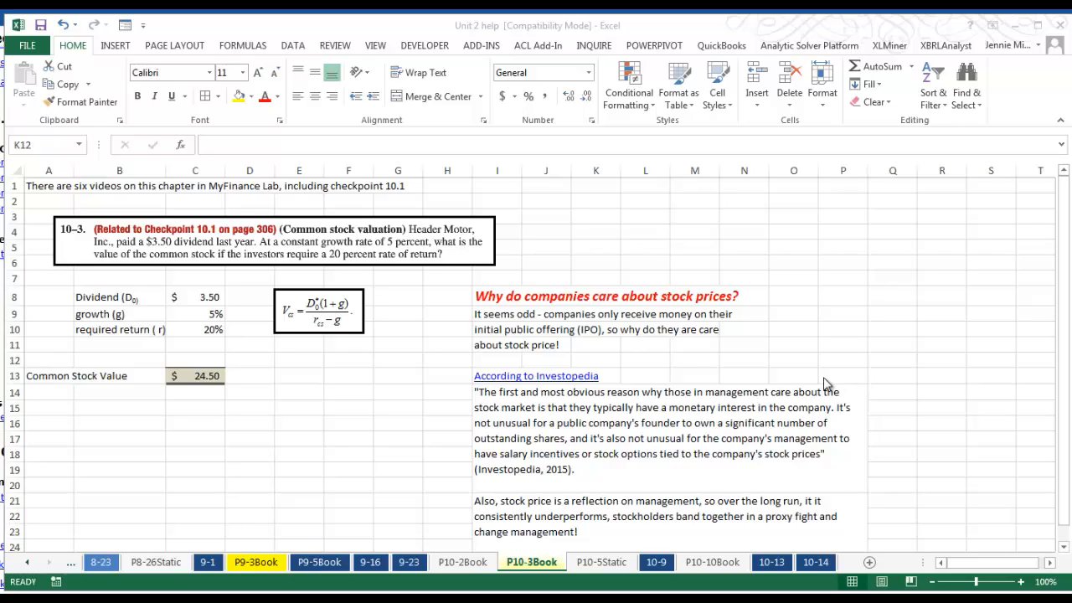
pyautogui.moveTo(835, 385)
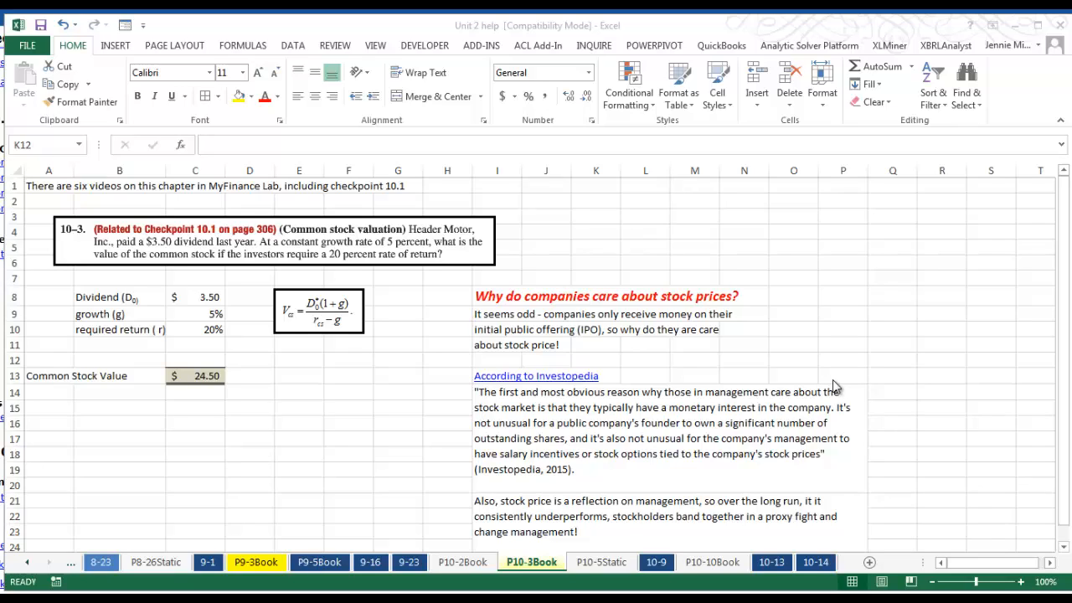
pyautogui.moveTo(417, 340)
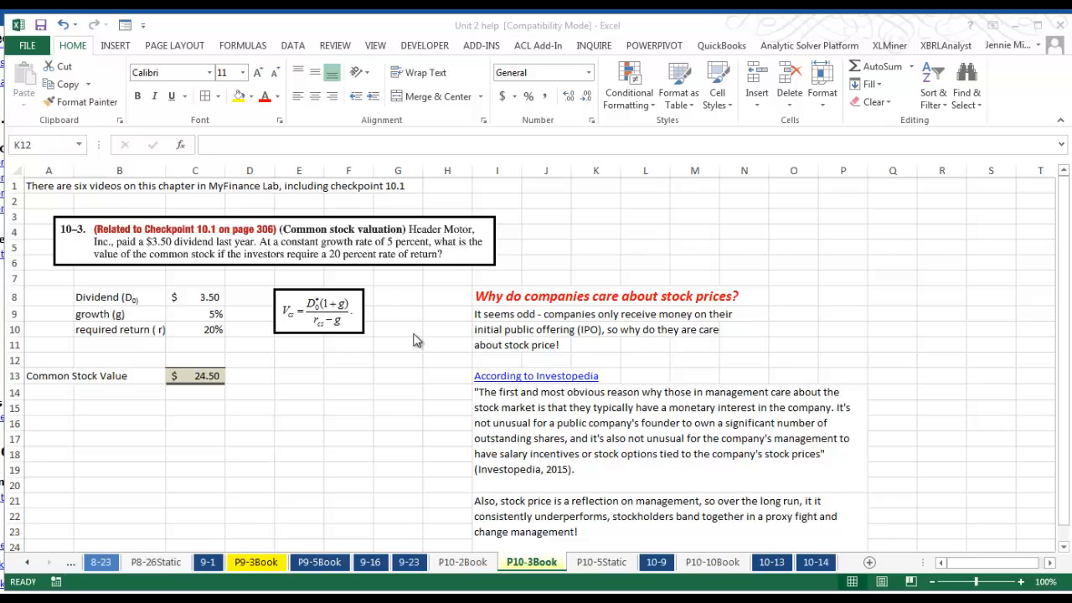
pyautogui.moveTo(330, 324)
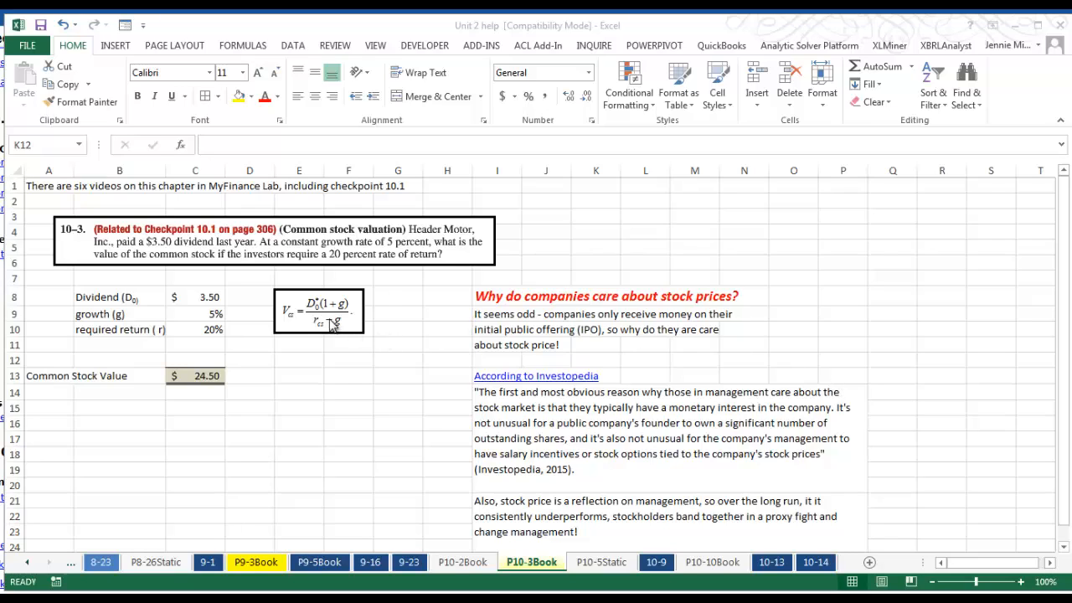
# - Review the constant-growth formula image and the dividend, required return and stock value cells
pyautogui.click(318, 309)
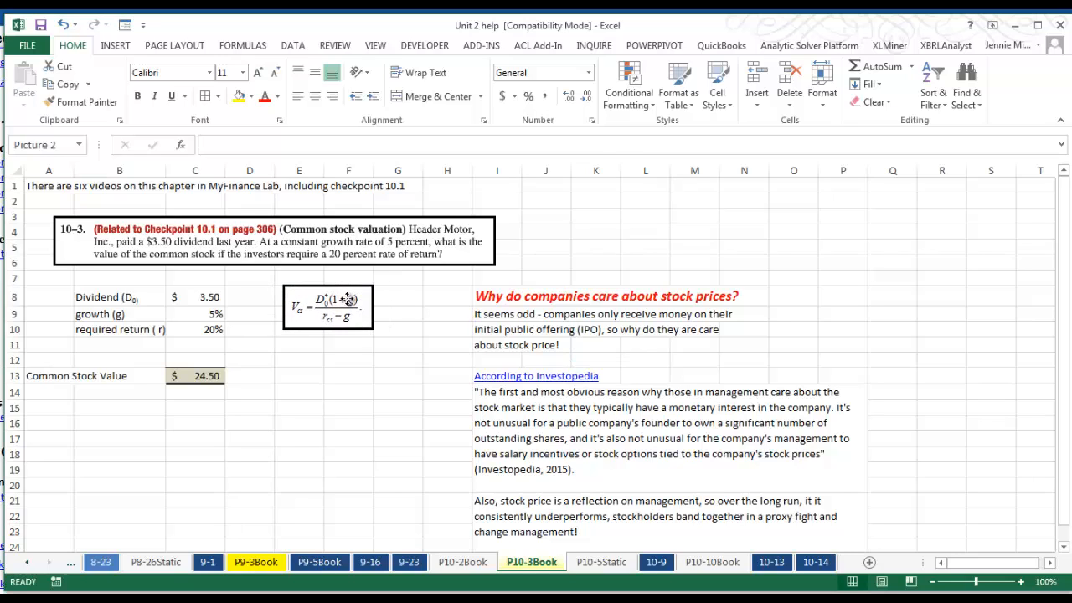
pyautogui.click(327, 307)
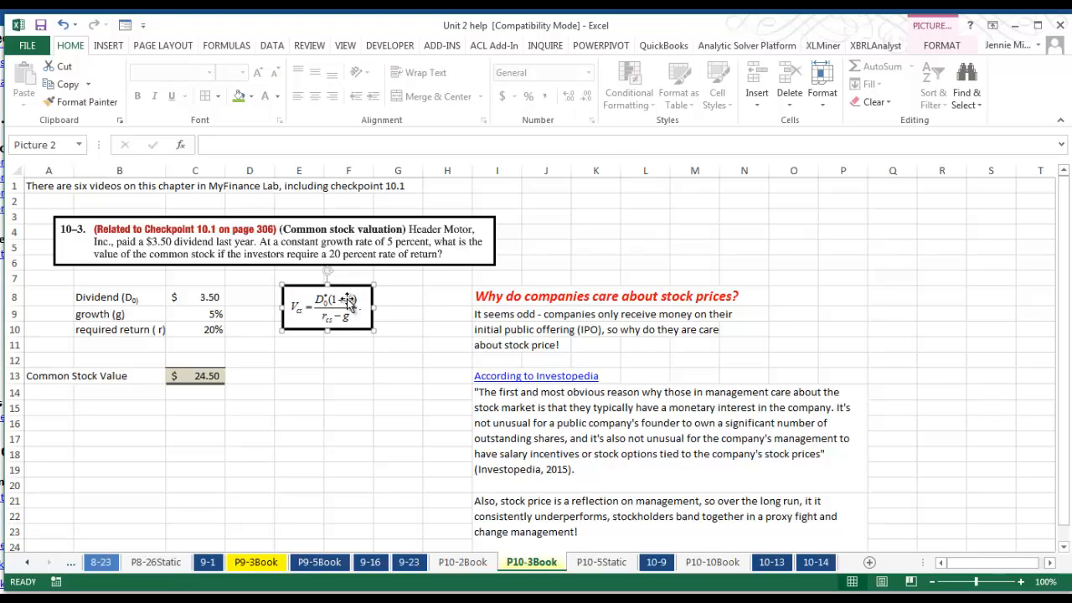
pyautogui.moveTo(338, 349)
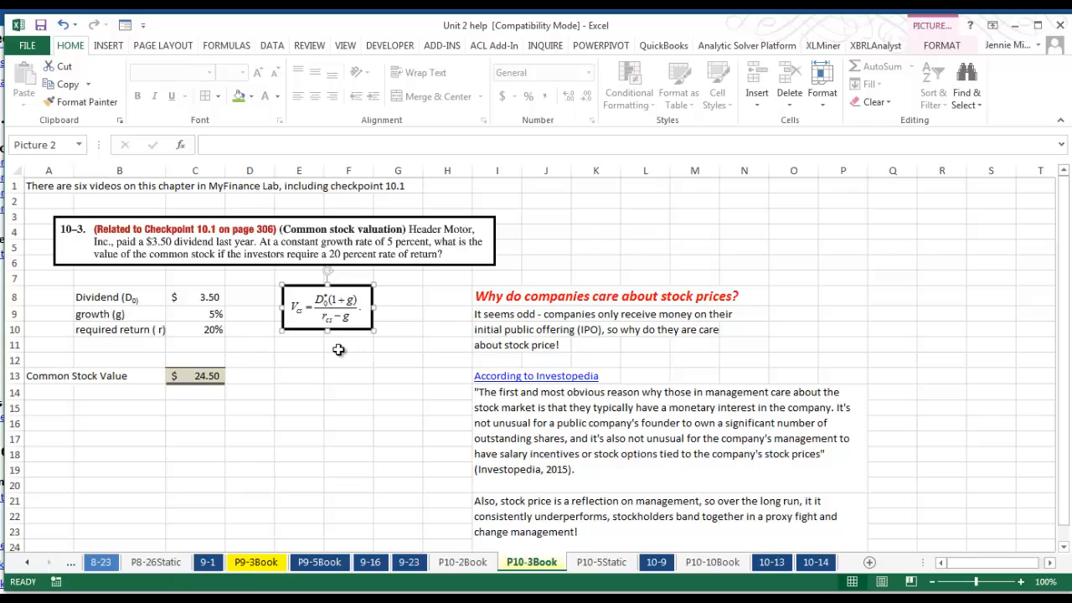
pyautogui.moveTo(300, 326)
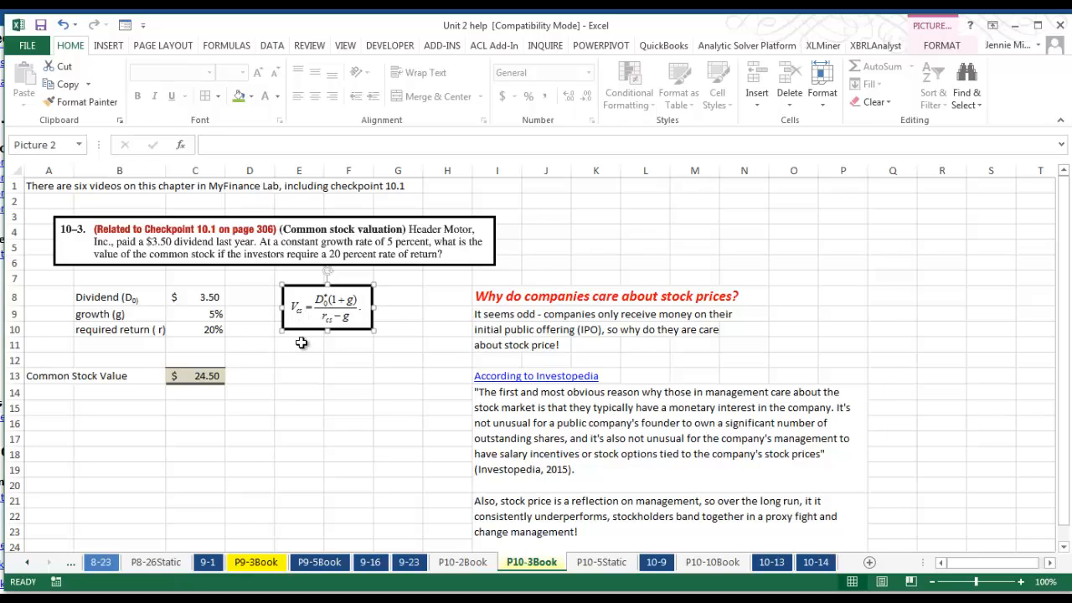
pyautogui.click(299, 345)
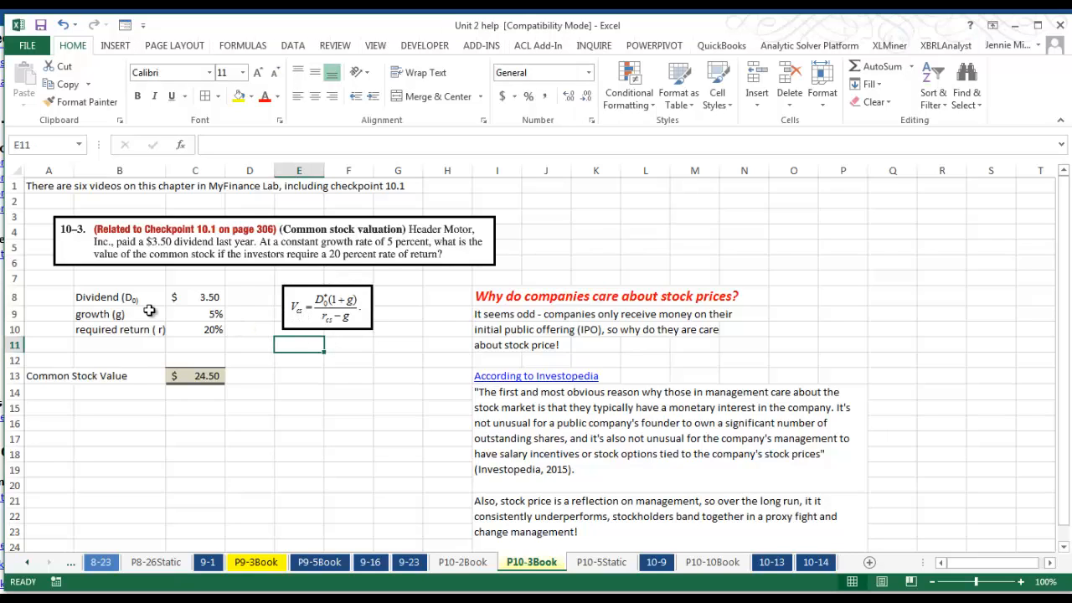
pyautogui.moveTo(147, 304)
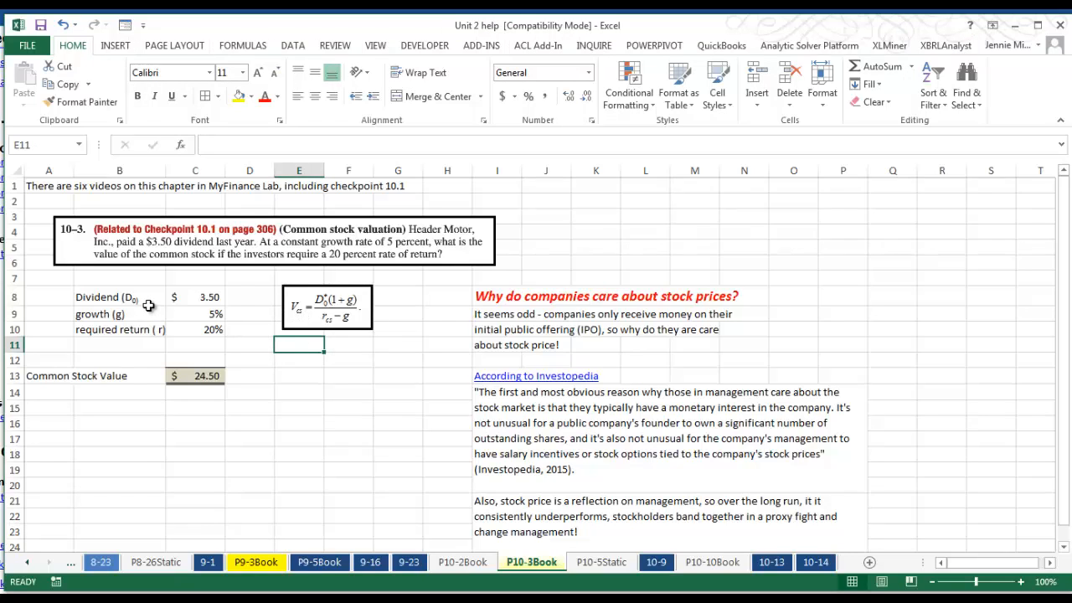
pyautogui.moveTo(135, 314)
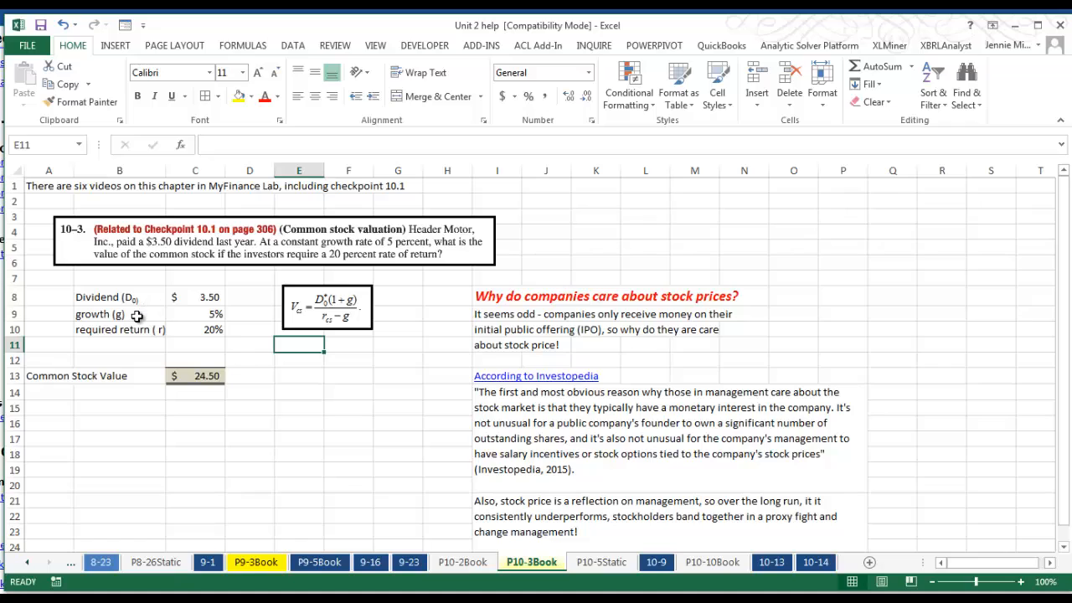
pyautogui.moveTo(141, 329)
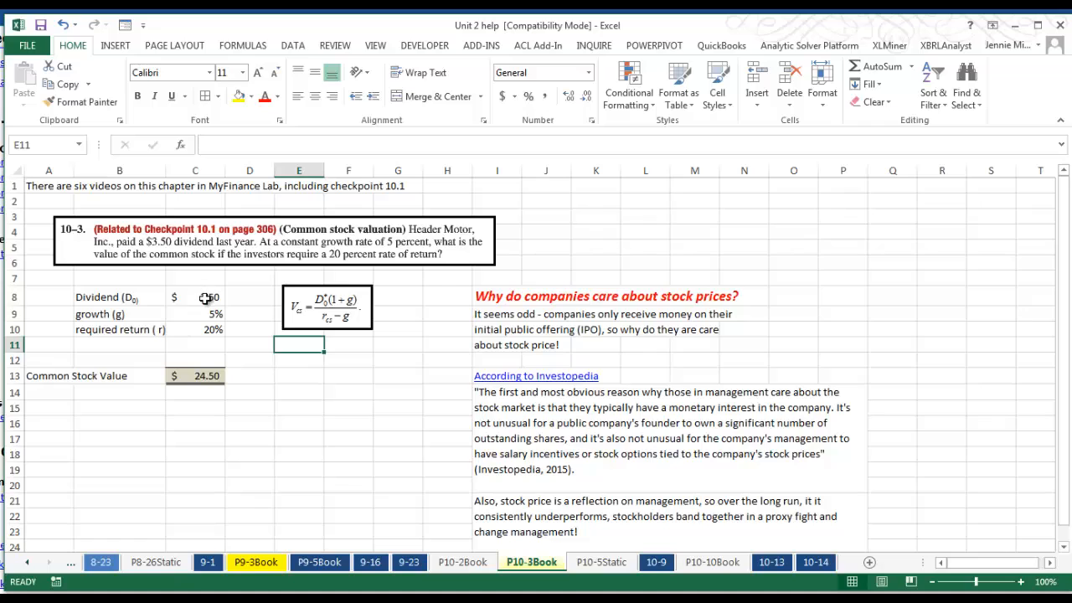
pyautogui.click(206, 314)
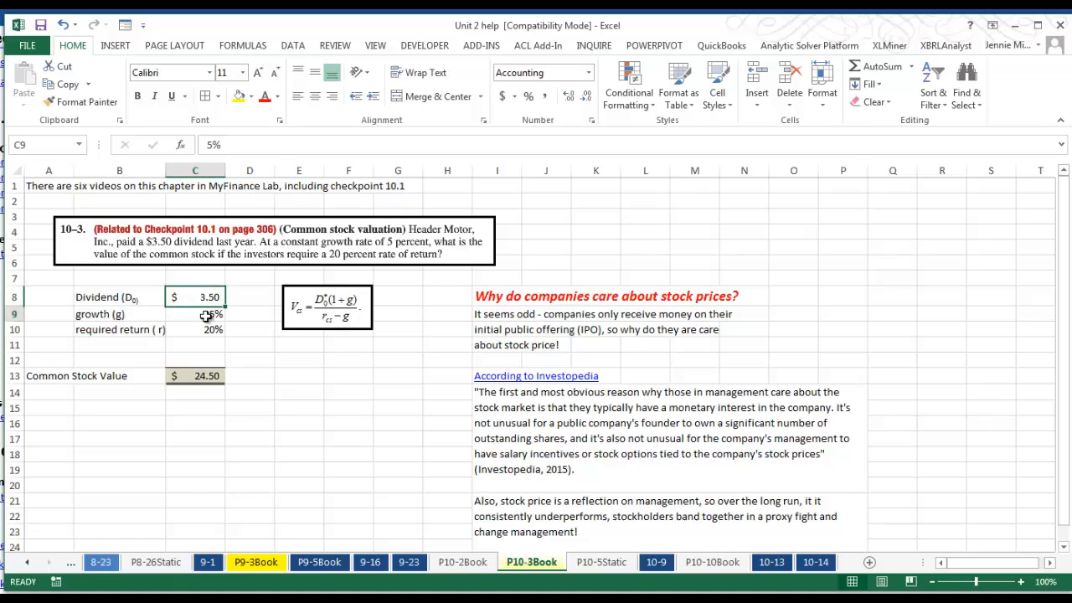
pyautogui.click(195, 329)
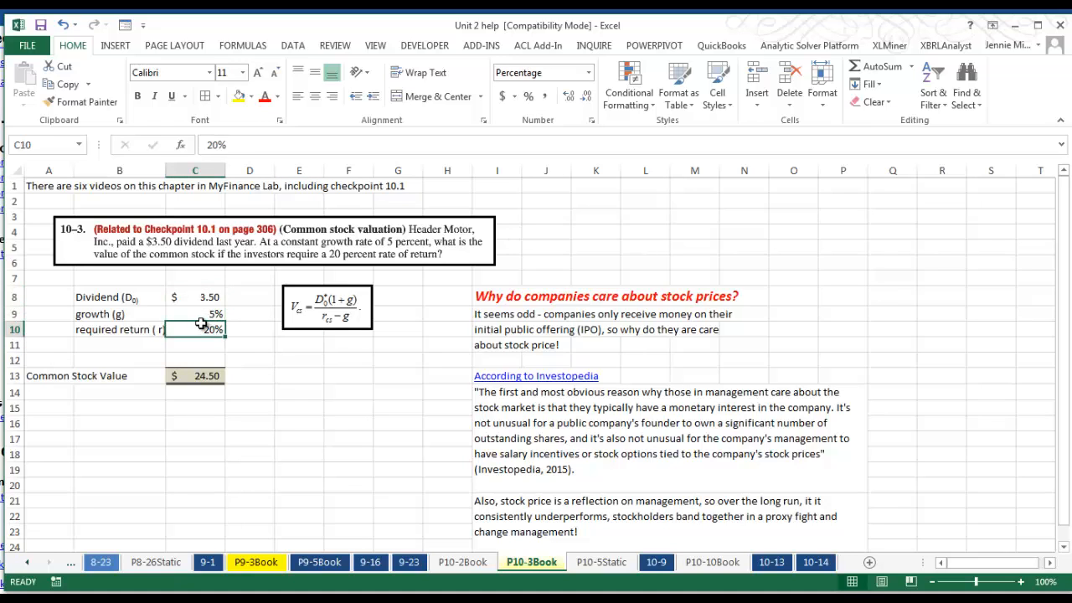
pyautogui.moveTo(304, 314)
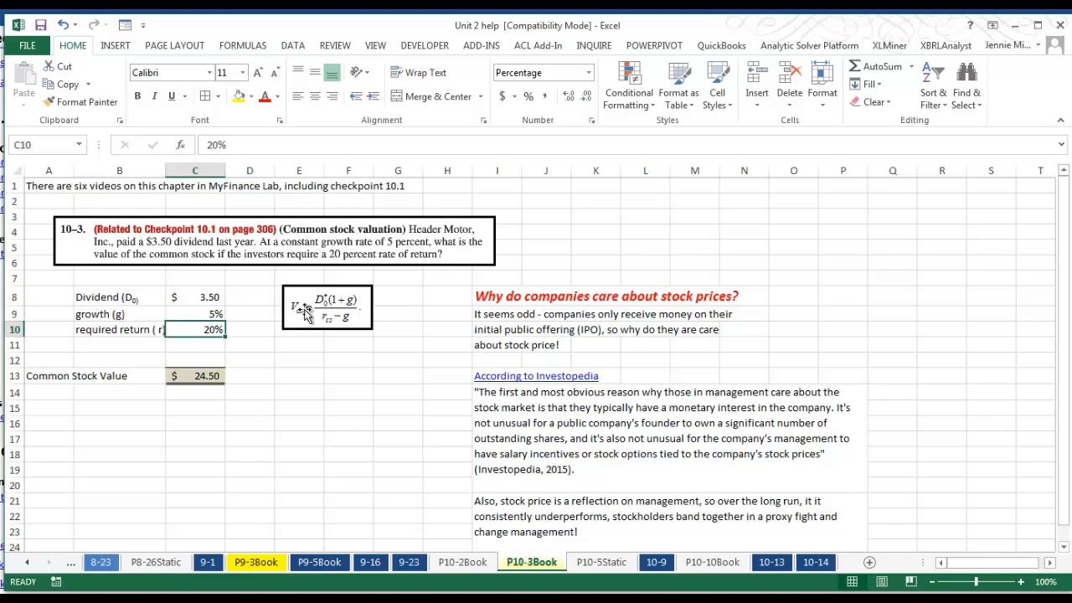
pyautogui.click(195, 376)
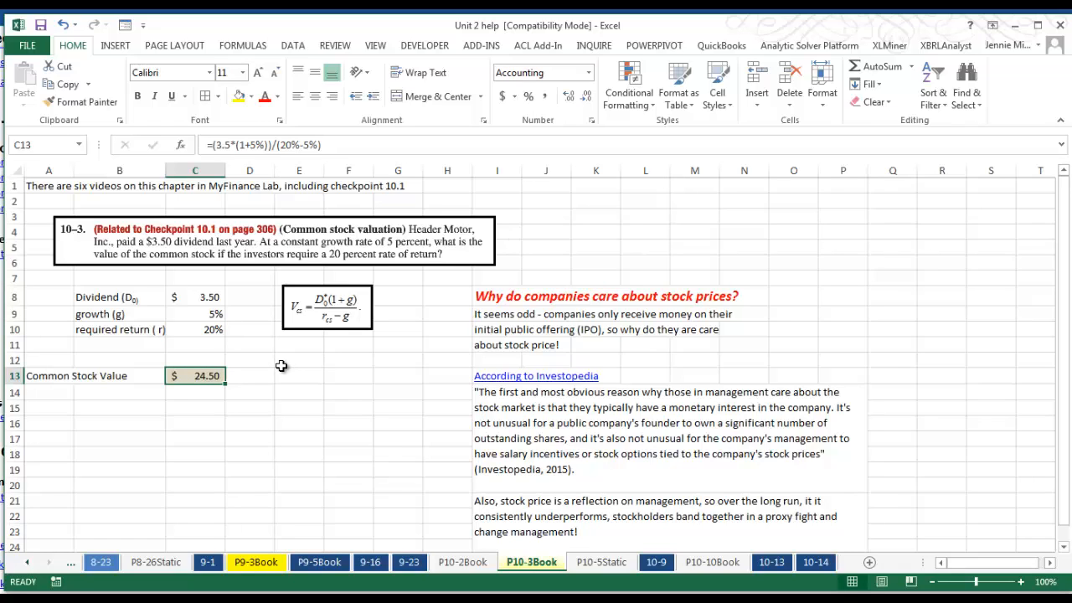
pyautogui.moveTo(283, 363)
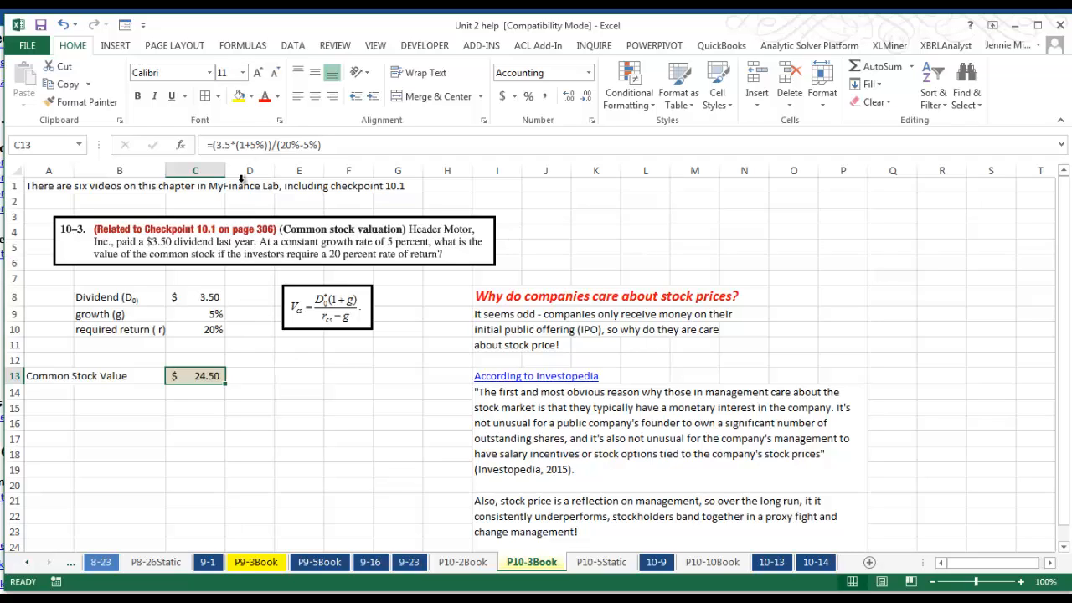
# - Change C13's formula to =(3.5*(1.05))/(20%-5%), still giving $24.50
pyautogui.doubleClick(196, 376)
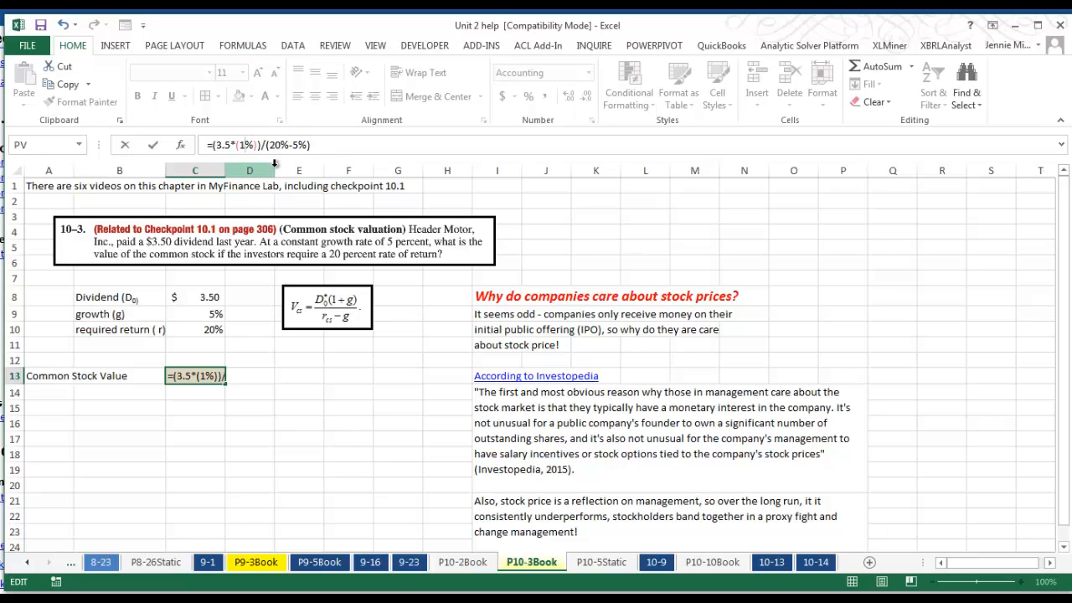
pyautogui.write('1.05')
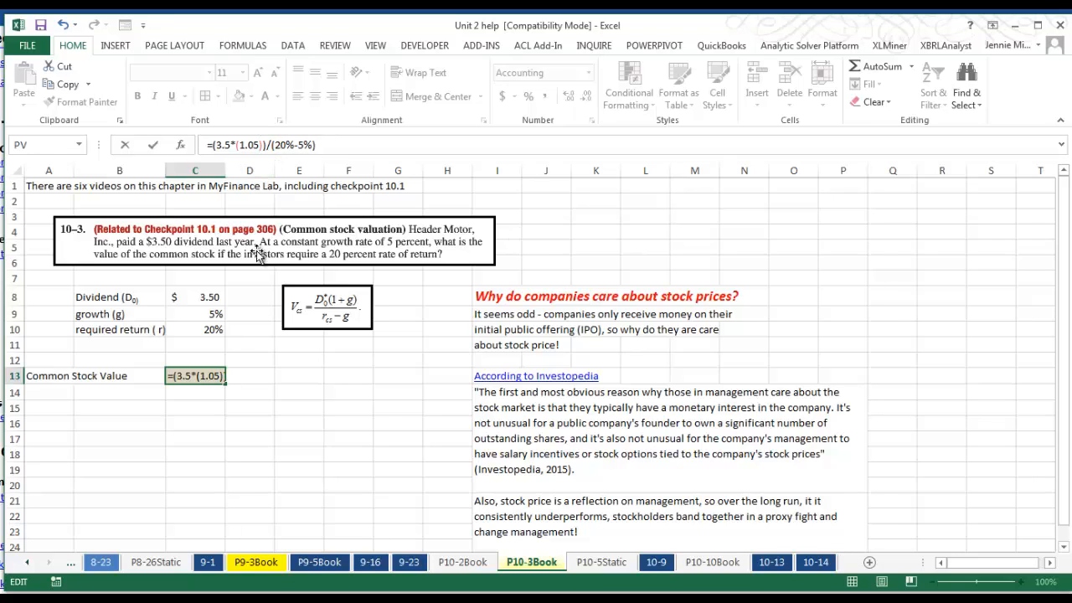
pyautogui.press('Enter')
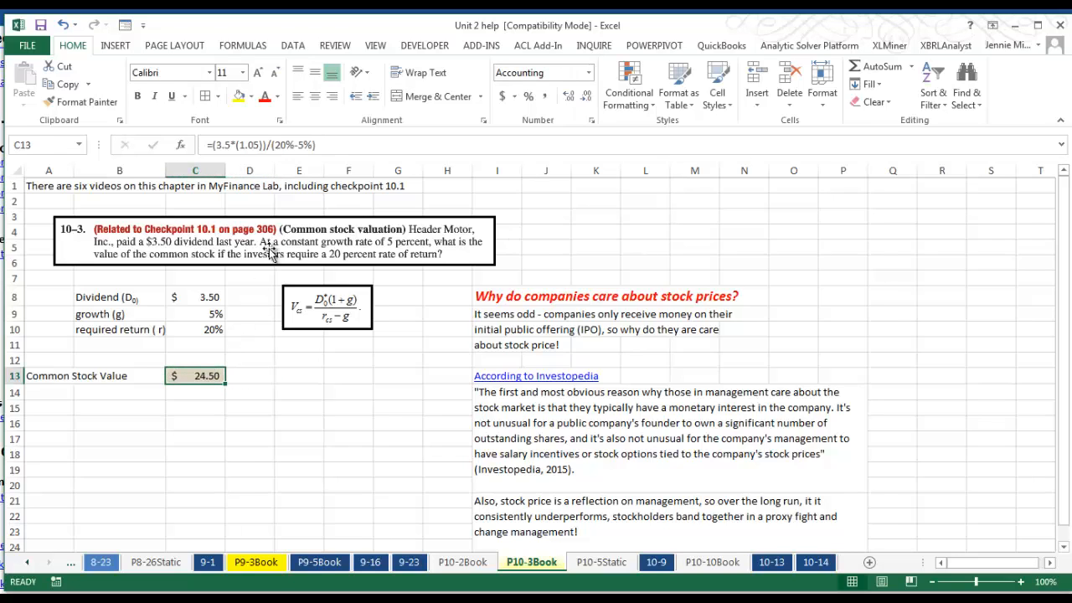
pyautogui.moveTo(288, 144)
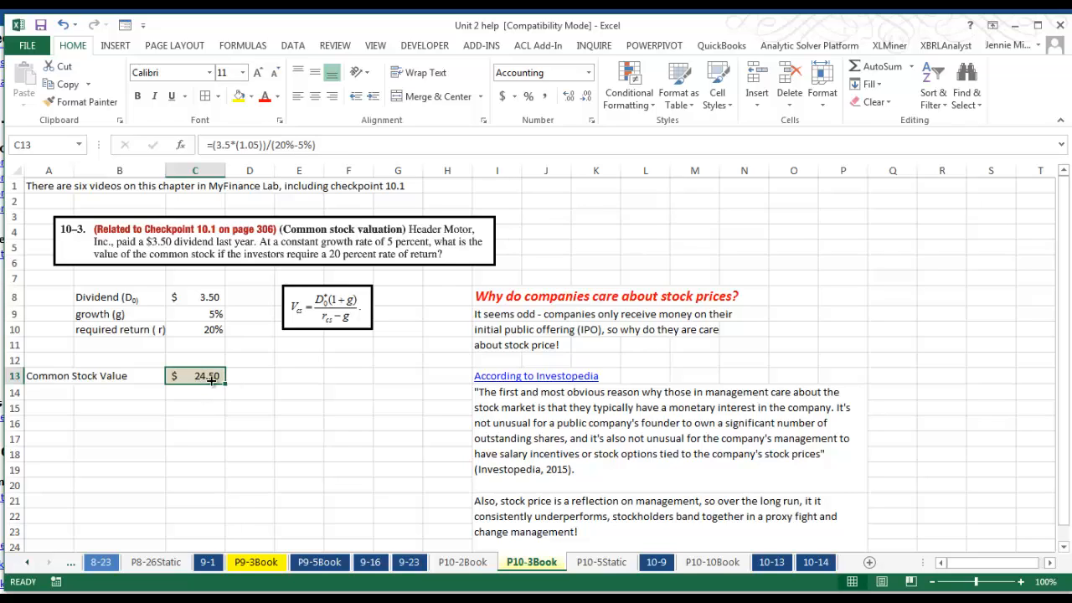
pyautogui.moveTo(276, 367)
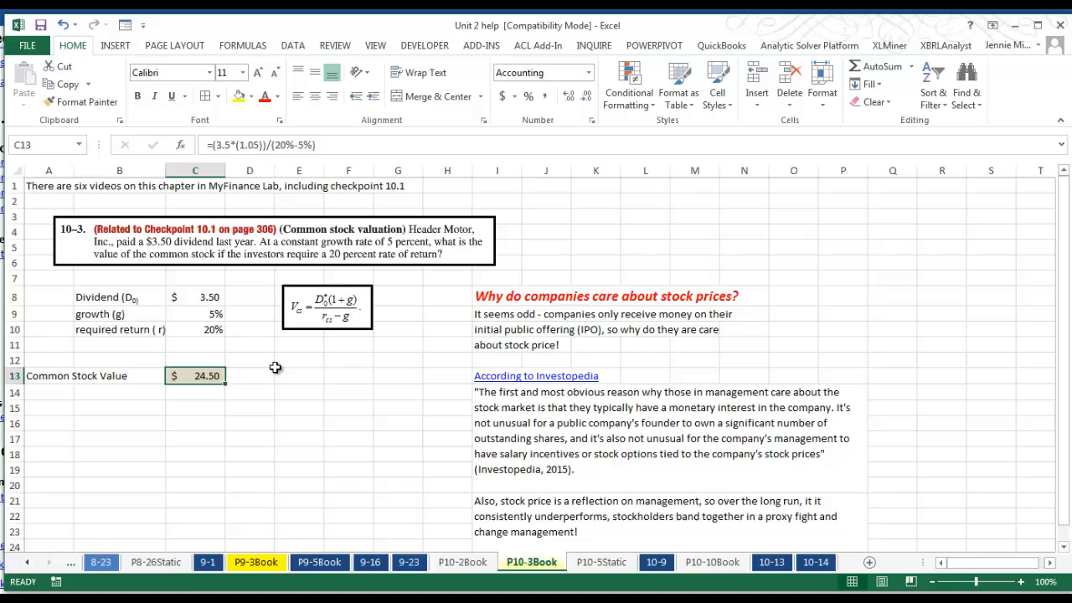
pyautogui.moveTo(281, 367)
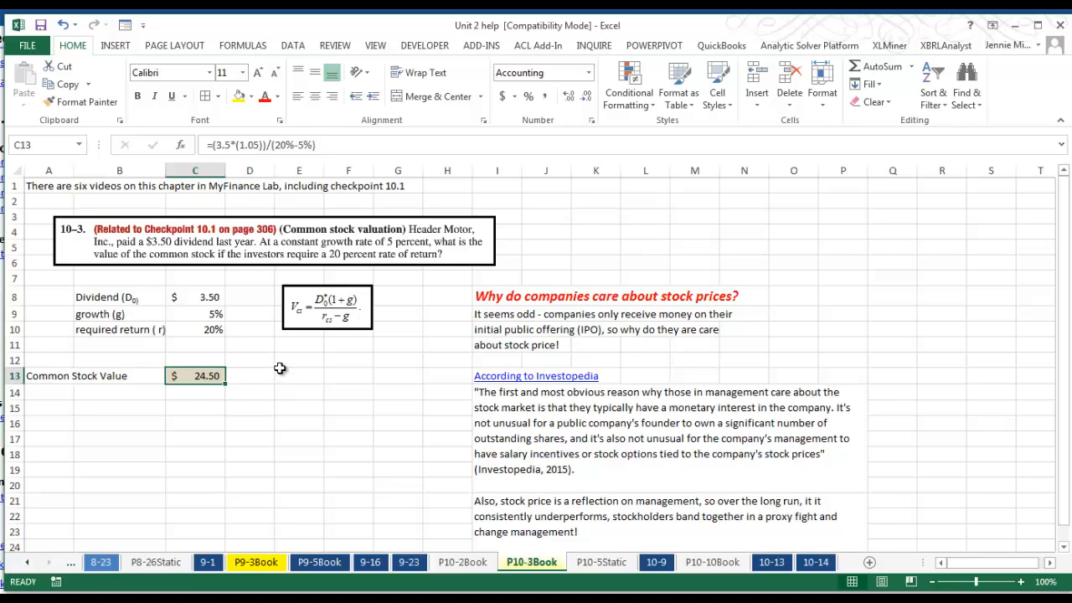
pyautogui.moveTo(310, 373)
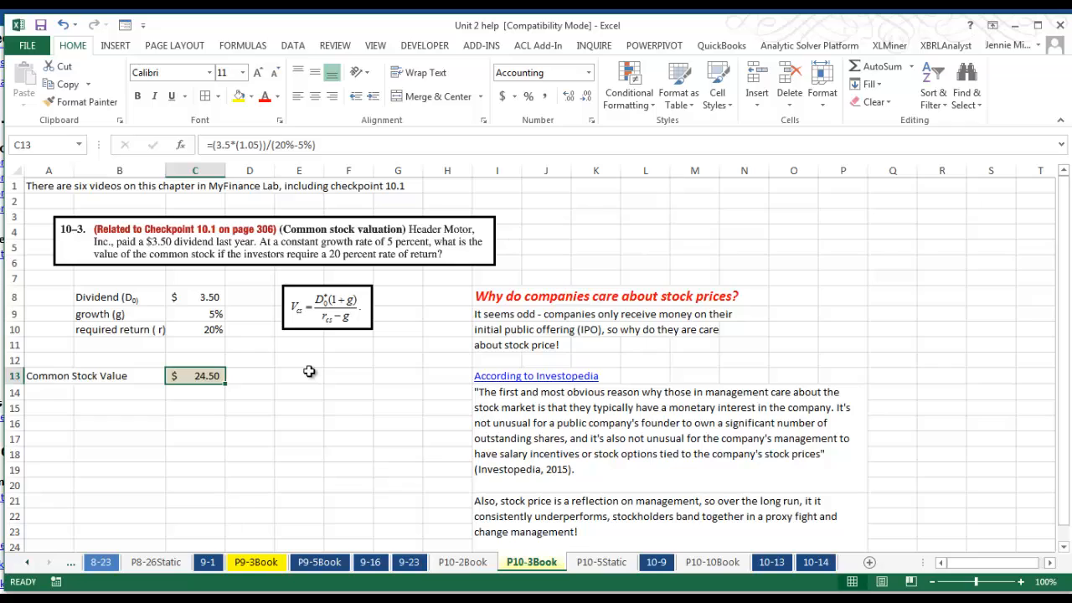
pyautogui.moveTo(525, 339)
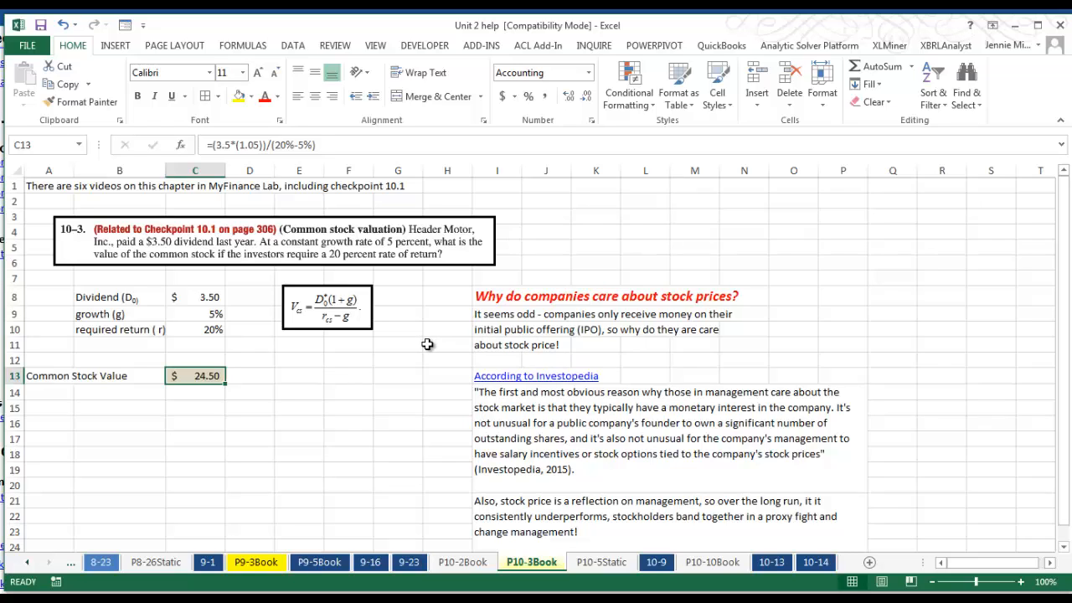
pyautogui.moveTo(513, 401)
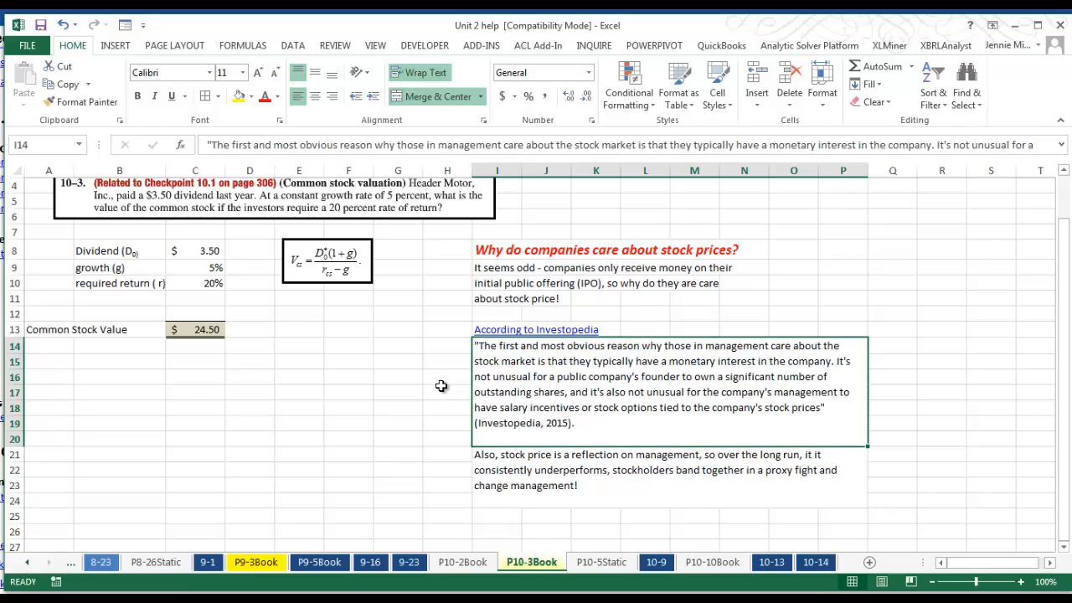
pyautogui.moveTo(429, 360)
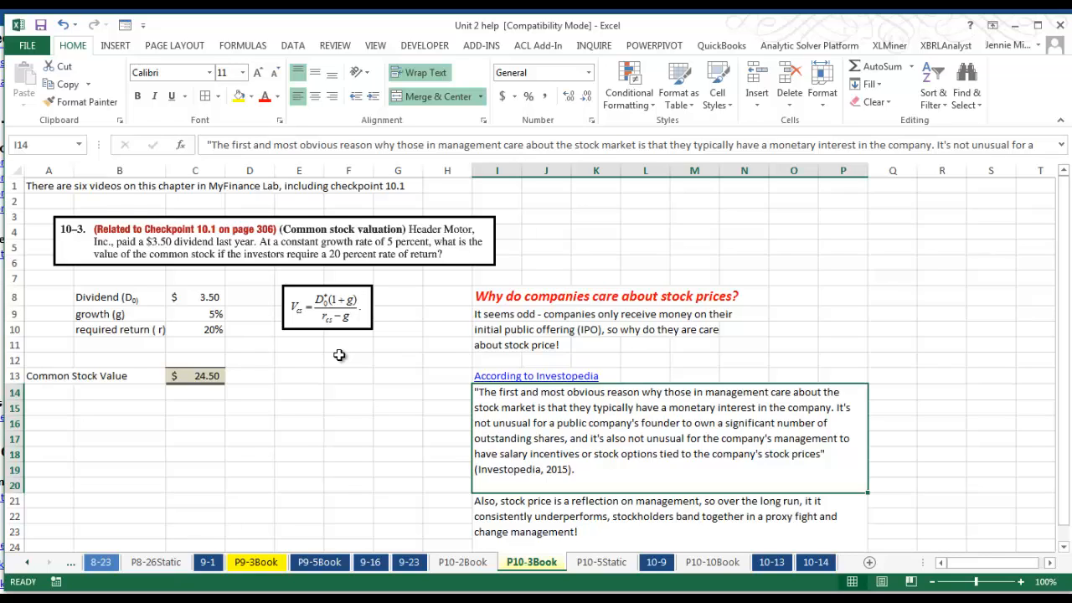
pyautogui.moveTo(326, 363)
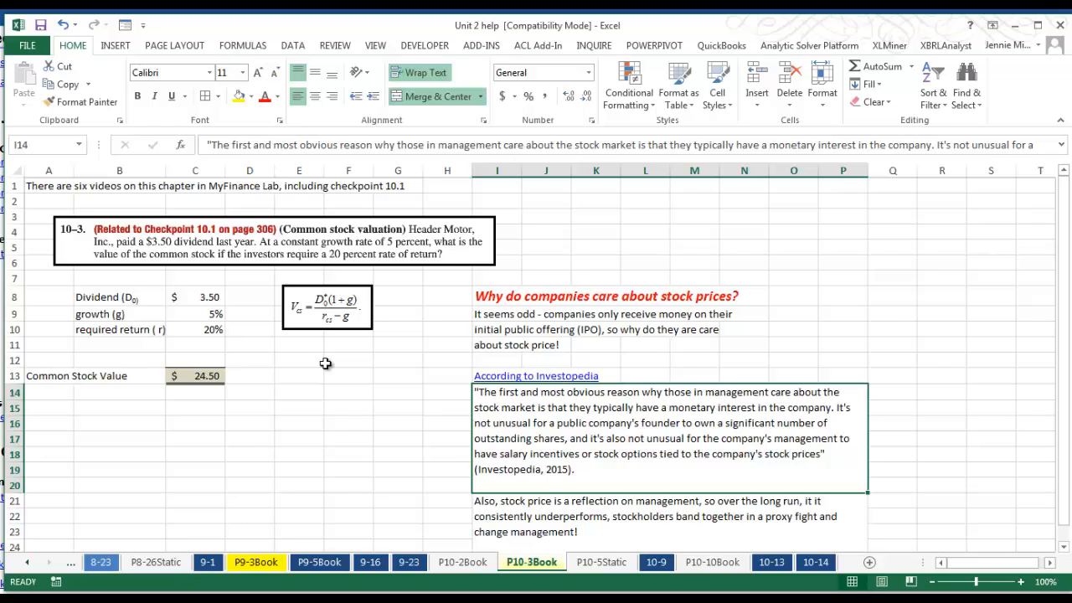
pyautogui.click(194, 376)
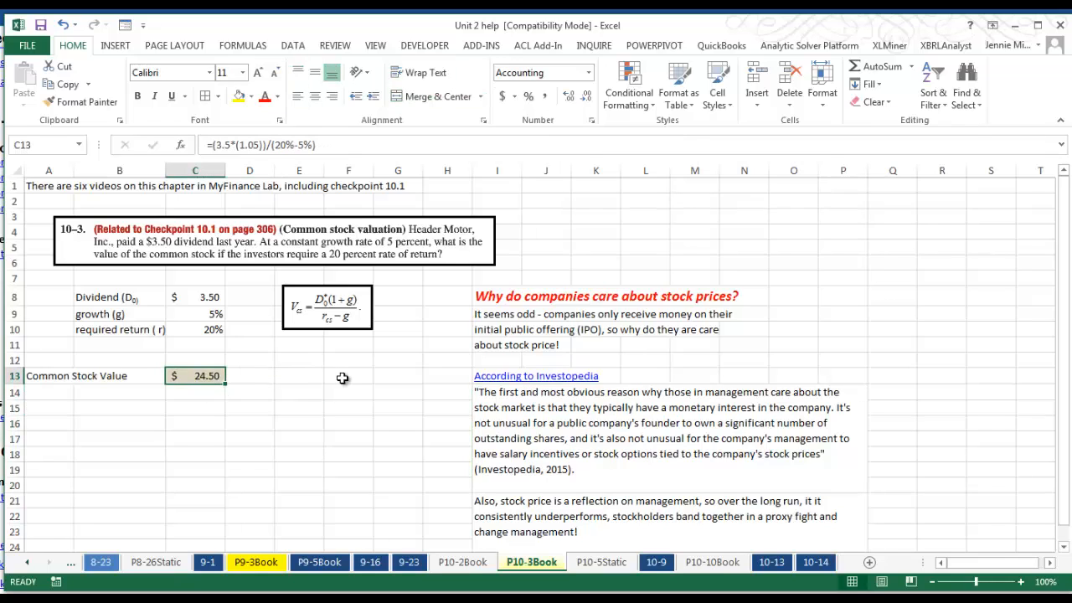
pyautogui.moveTo(315, 352)
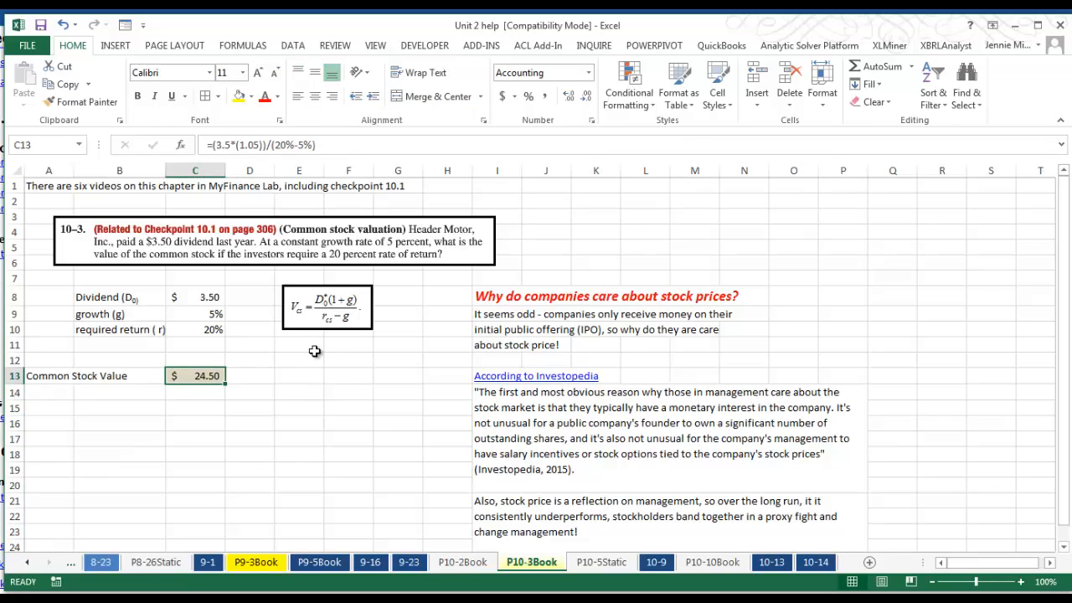